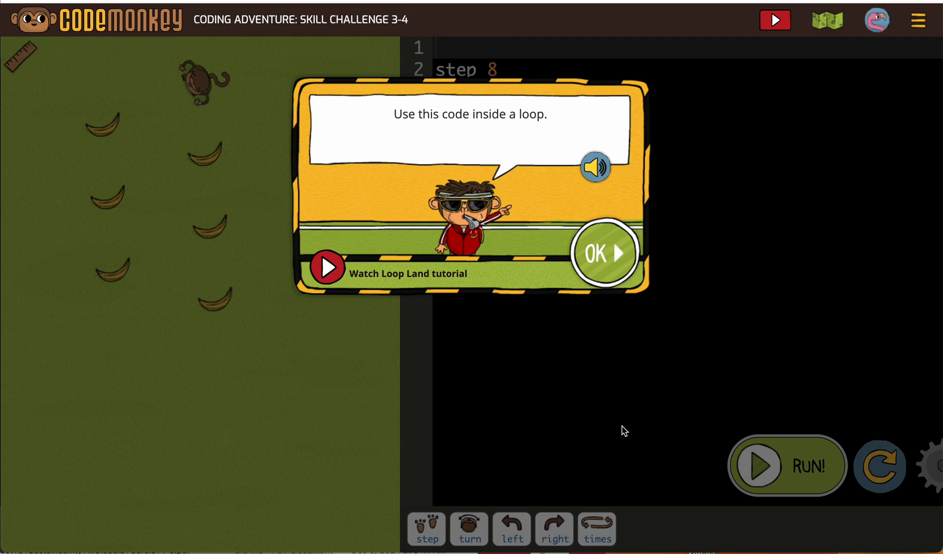
mouse_move(615, 333)
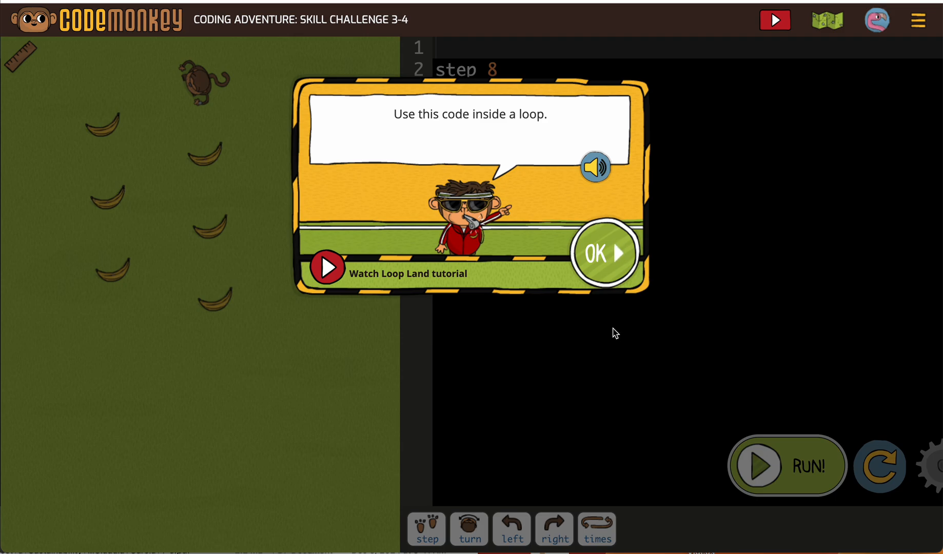
Dismiss the loop hint and insert a '3.times ->' loop header above the step and turn code.
left_click(602, 252)
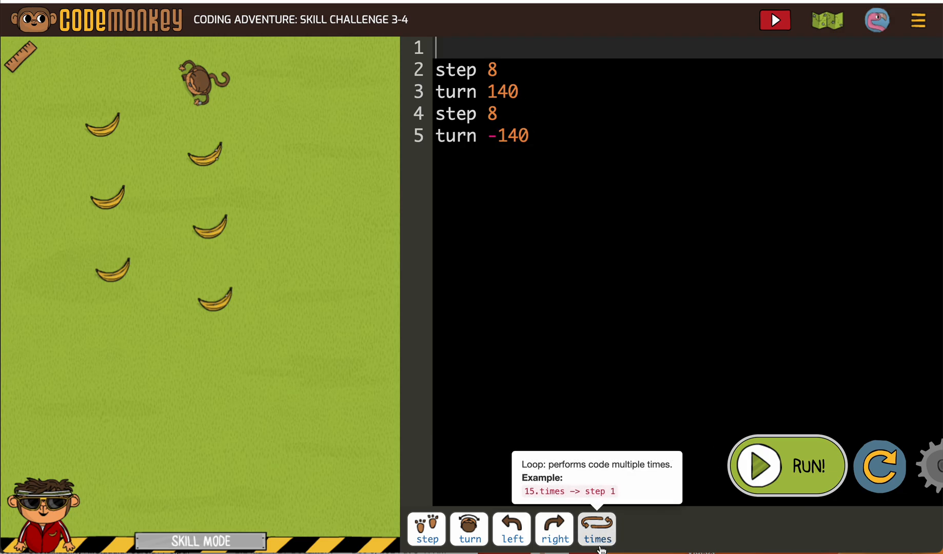
left_click(597, 528)
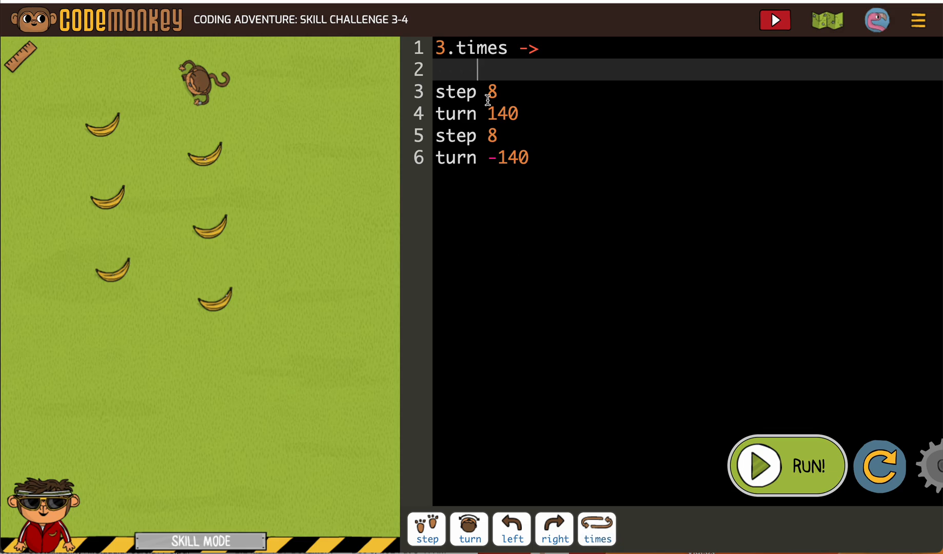
mouse_move(427, 69)
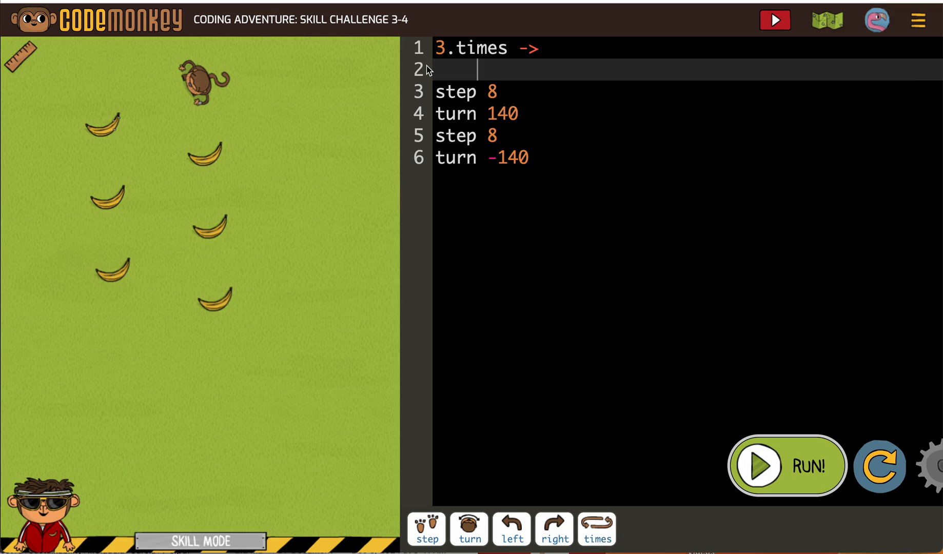
mouse_move(640, 102)
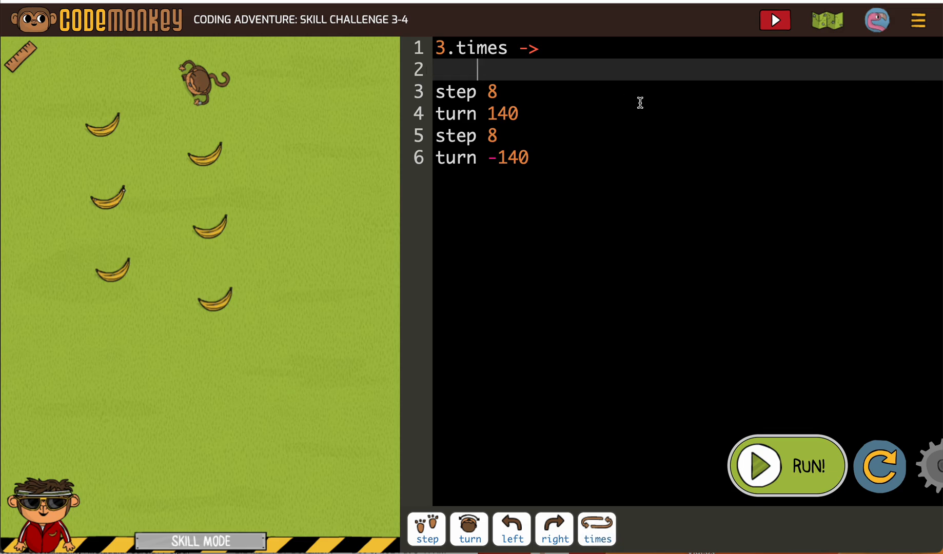
mouse_move(437, 72)
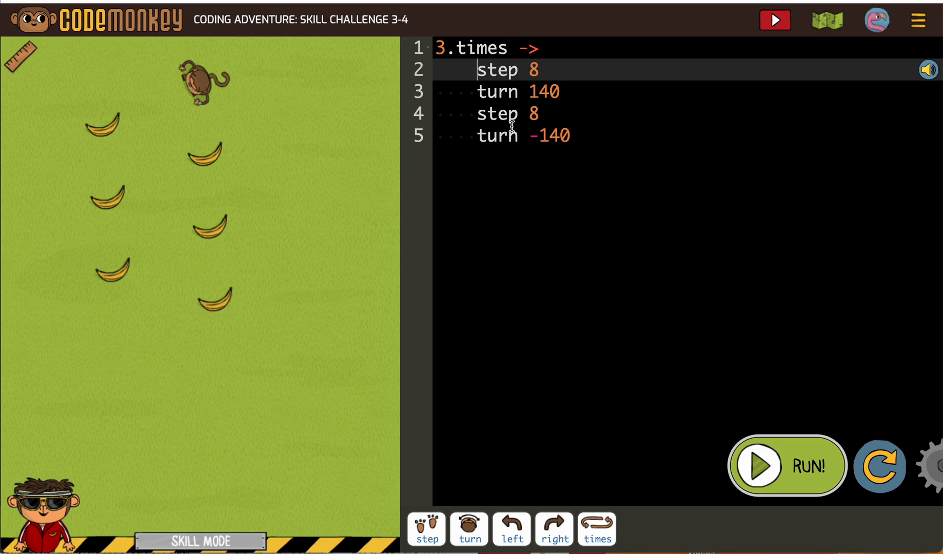
mouse_move(507, 162)
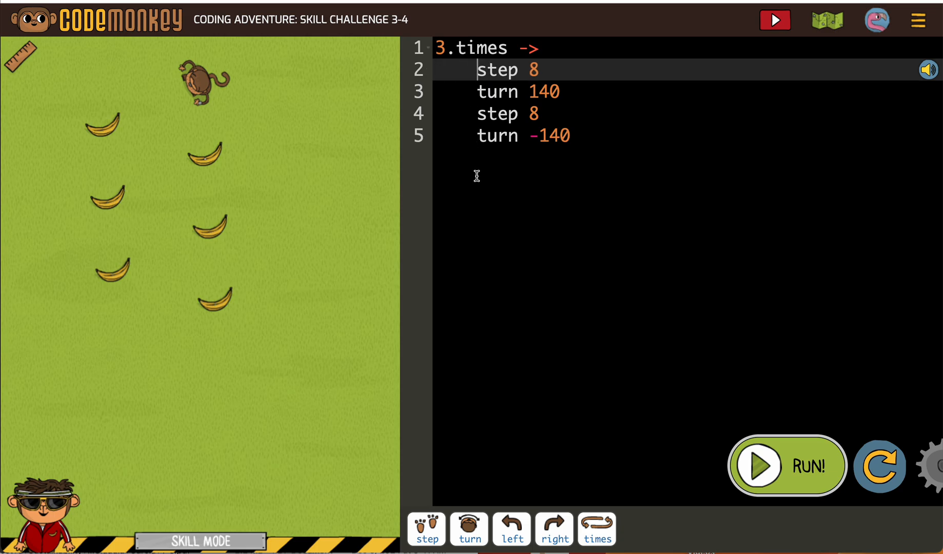
Run the code with the step/turn lines inside the 3.times loop so the monkey collects bananas.
left_click(786, 466)
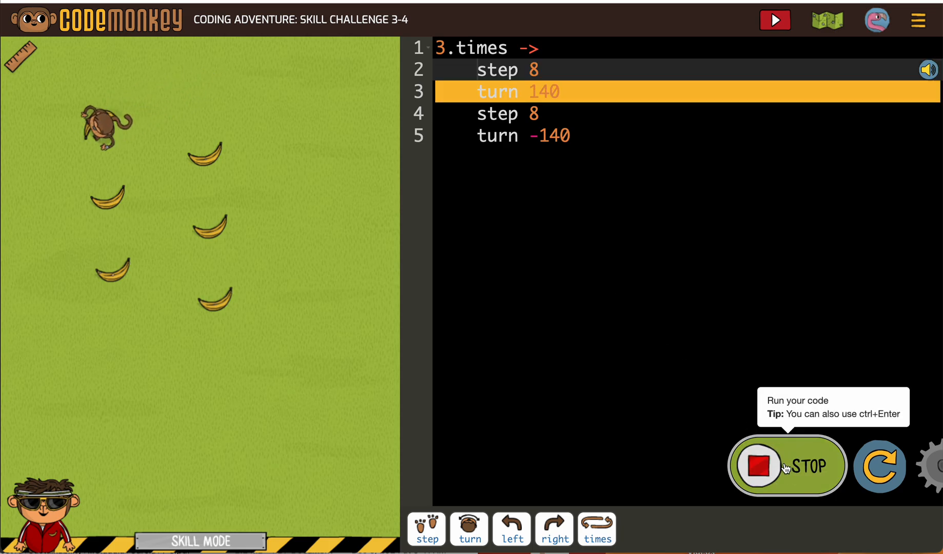